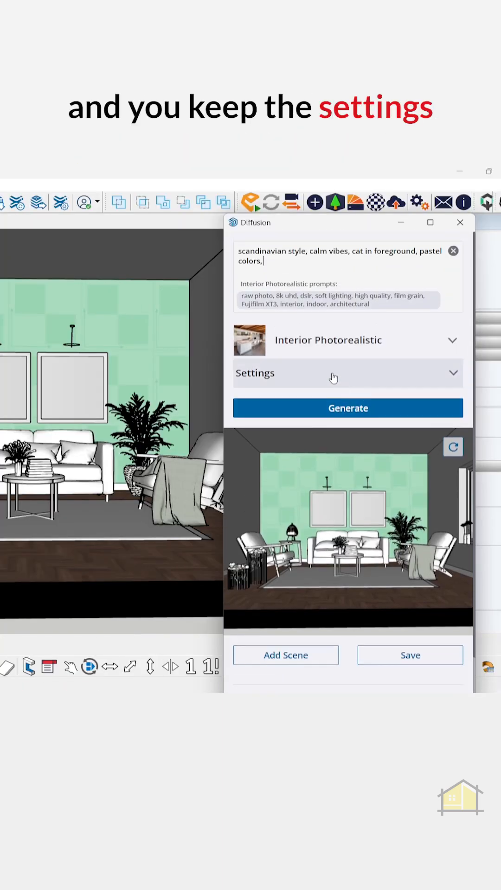
Expand the Diffusion Settings to reveal the Respect Model Geometry and Prompt Influence sliders
left_click(334, 374)
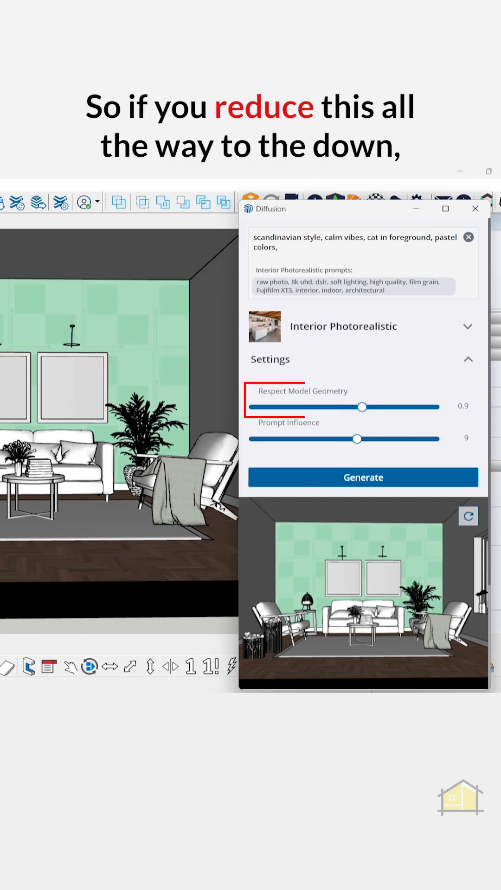
Generate renders at Respect Model Geometry 0.2 and preview the cats-by-pink-sofa result
left_click_drag(363, 408, 338, 407)
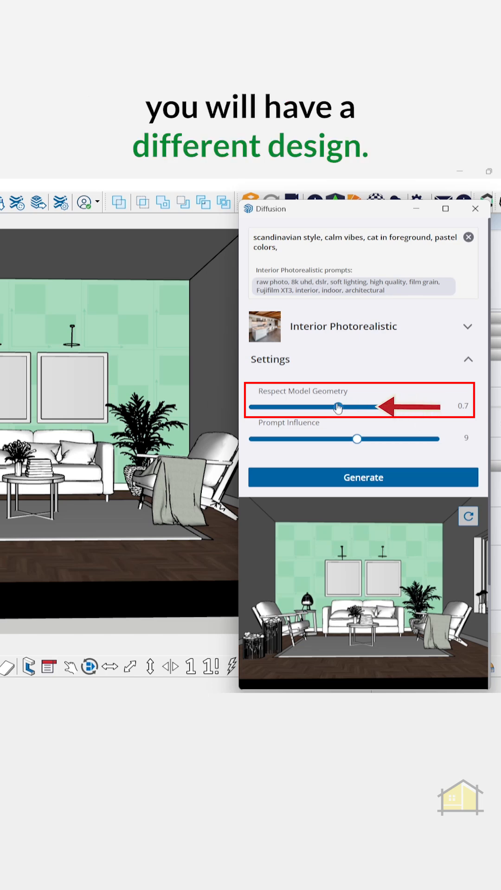
left_click_drag(338, 407, 278, 407)
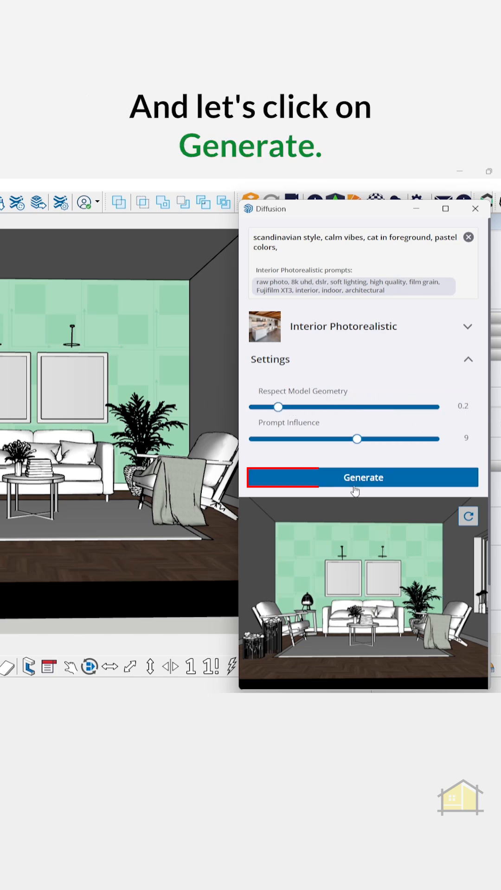
left_click(363, 478)
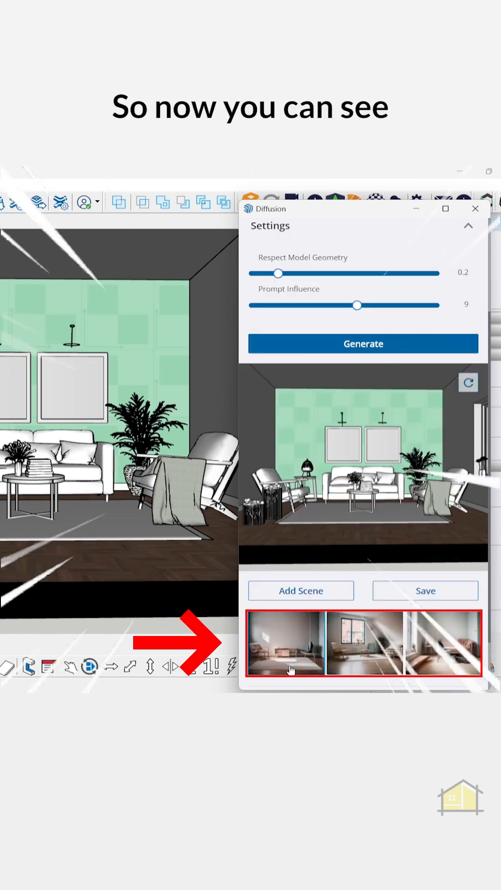
left_click(443, 643)
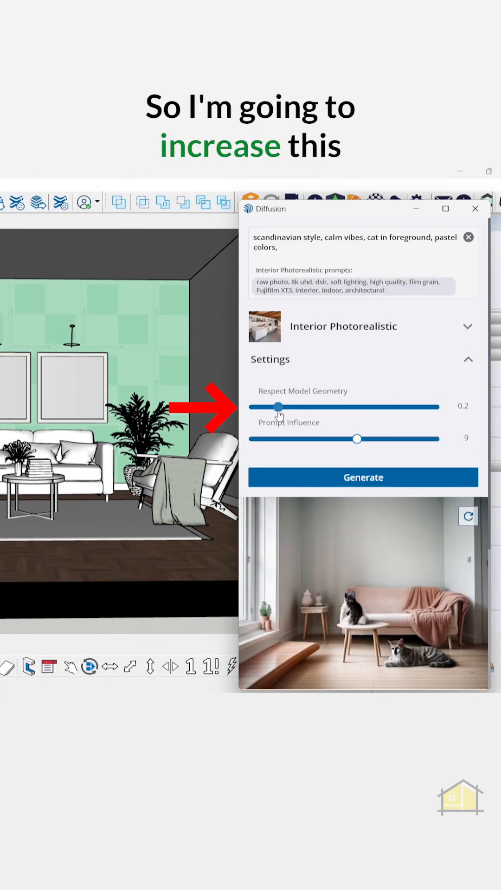
Generate renders at Respect Model Geometry 0.9 and preview the first and third results
left_click_drag(278, 408, 364, 407)
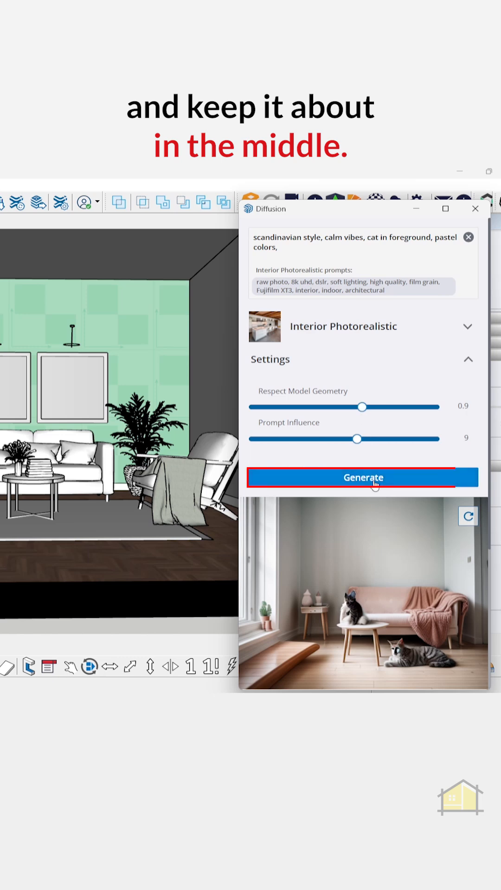
left_click(362, 477)
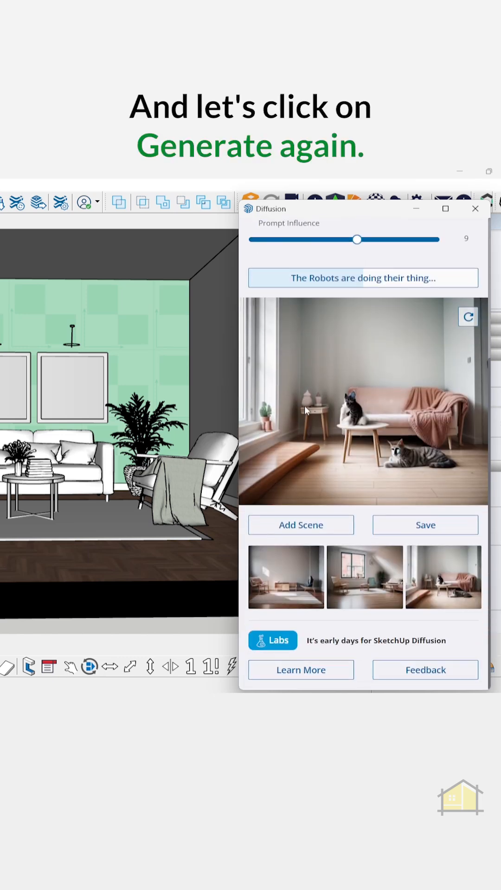
left_click(364, 277)
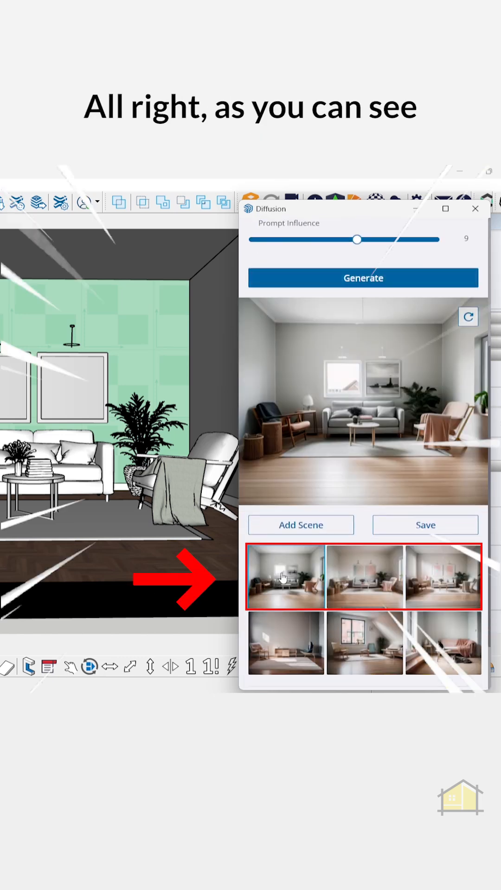
left_click(443, 577)
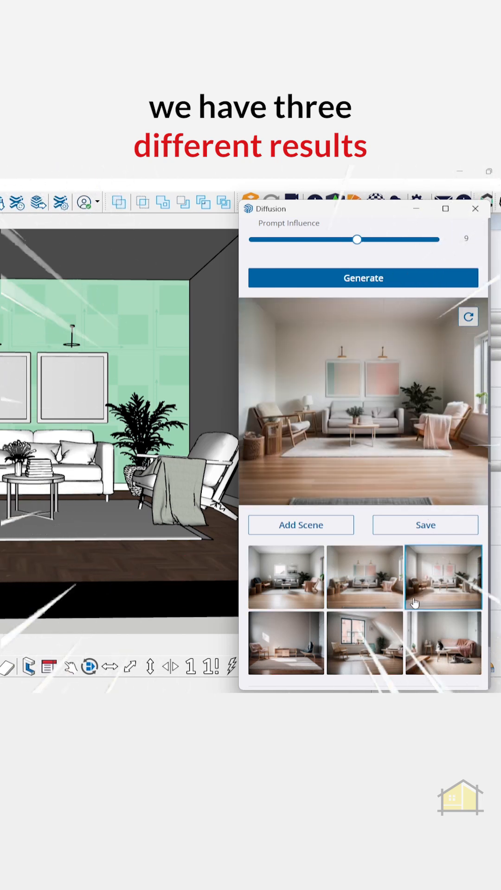